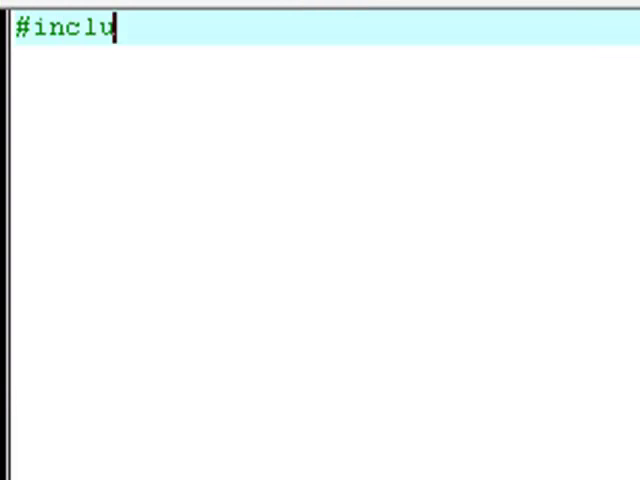
Step: Write the skeleton: #include <iostream>, using namespace std, and main() containing system("pause");
text(de <iosy)
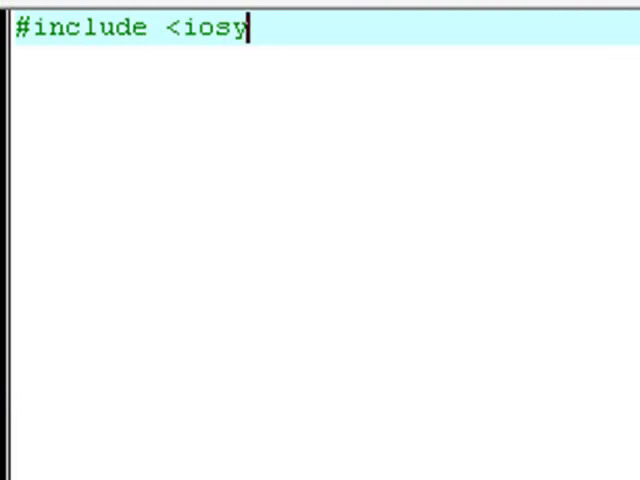
text(tream)
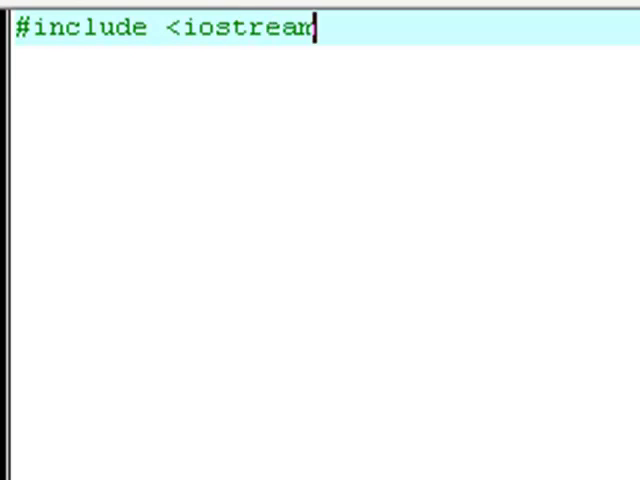
text(>)
text(using namespace std;)
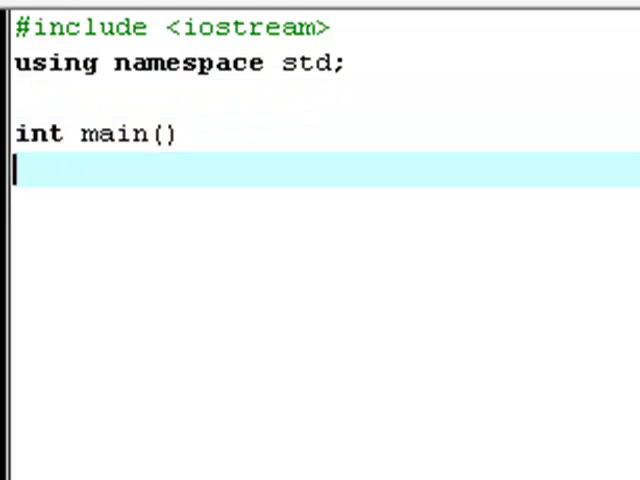
text({)
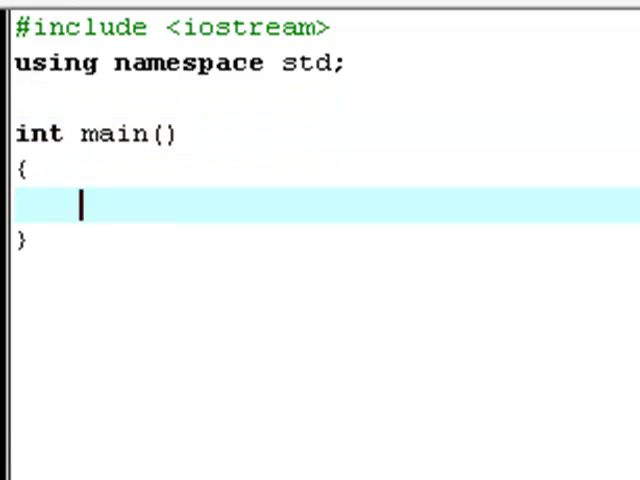
text(system("p)
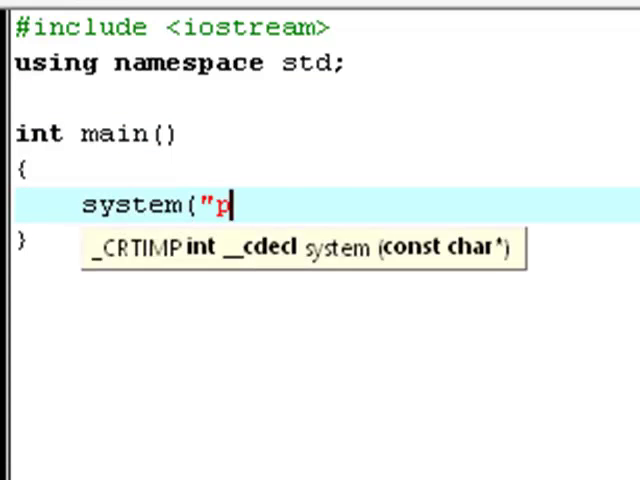
text(ause"))
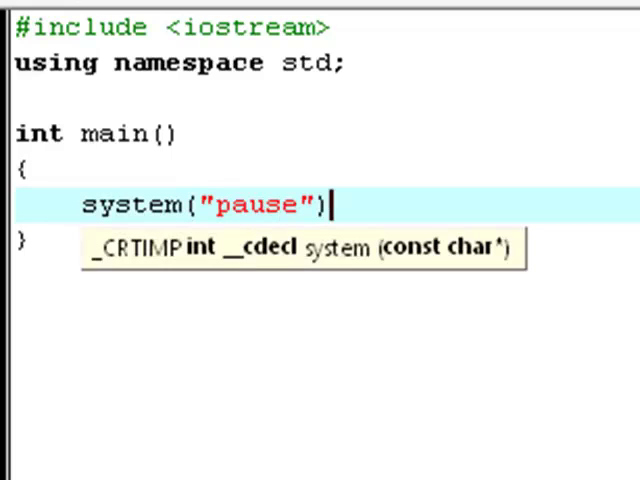
text(;)
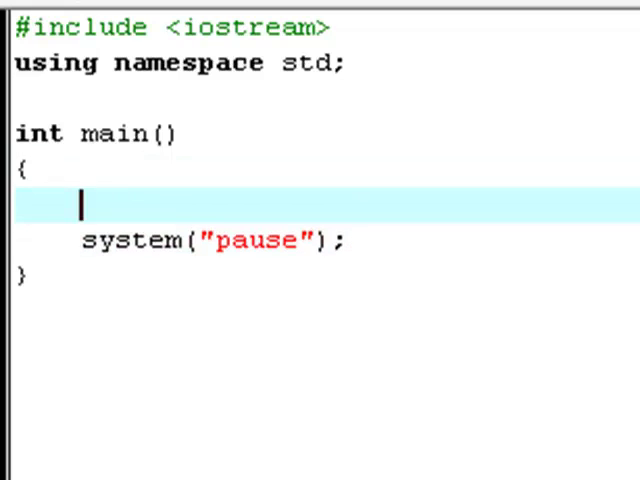
Step: Declare int number and read it with cin >> number inside main
text(int)
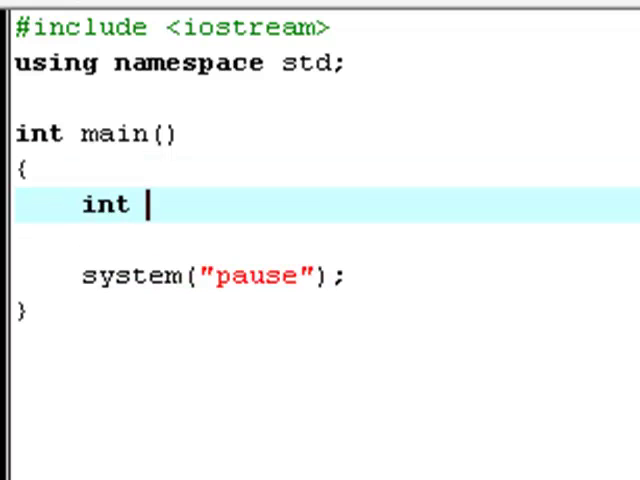
text(number;)
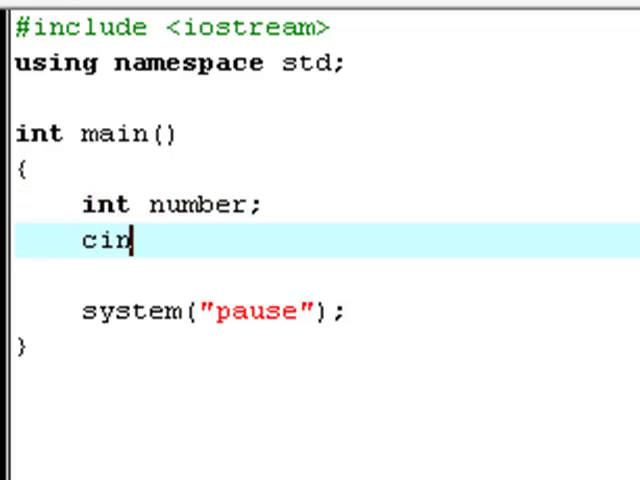
text(>> number;)
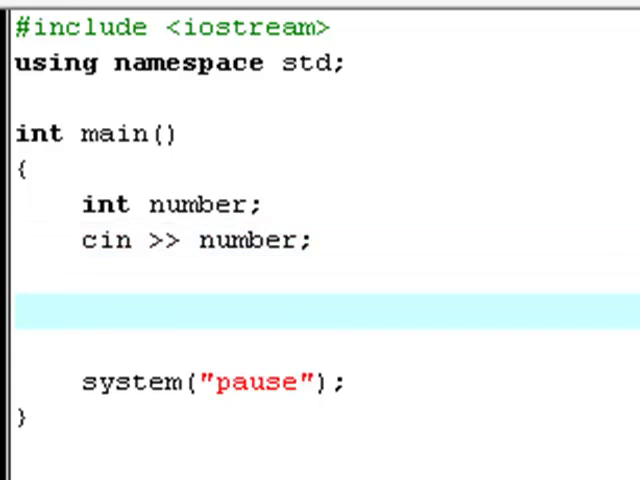
text(if(number %)
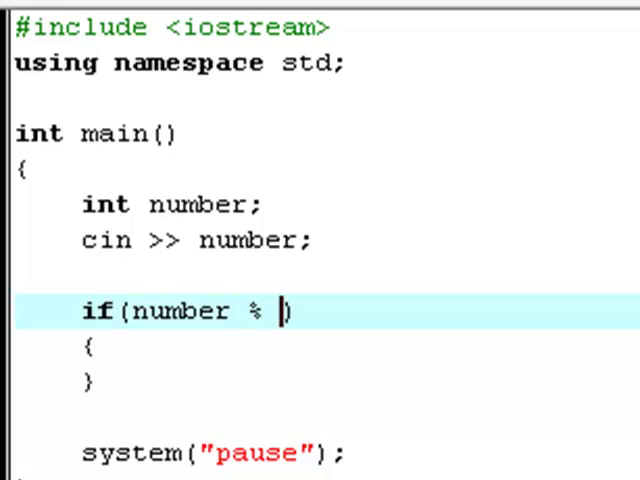
Step: Complete if (number % 2 == 0) printing number << " is even"
text(2)
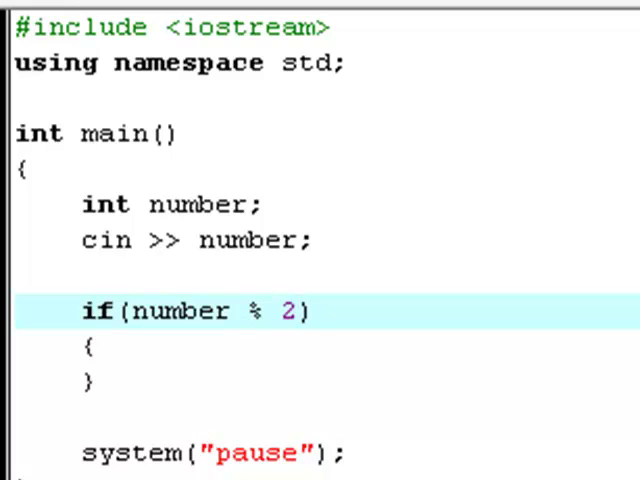
text(== 0)
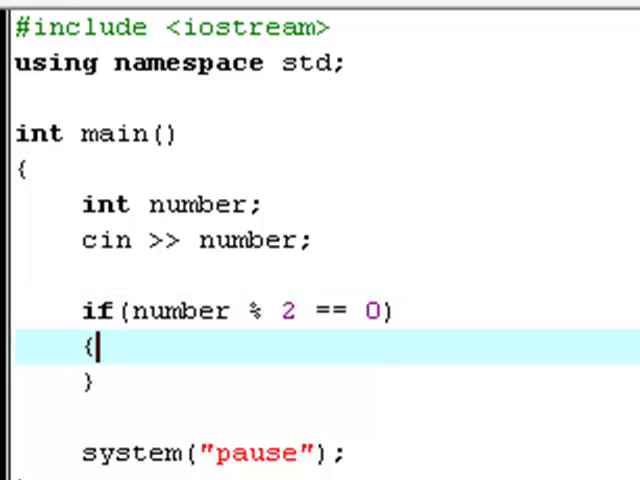
key(enter)
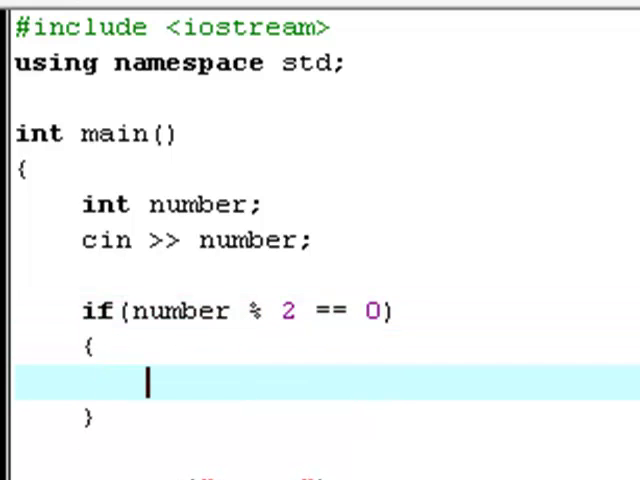
text(cout <<)
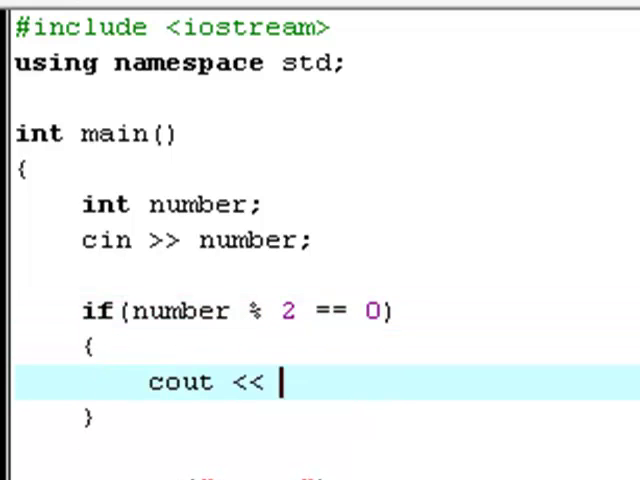
text(number)
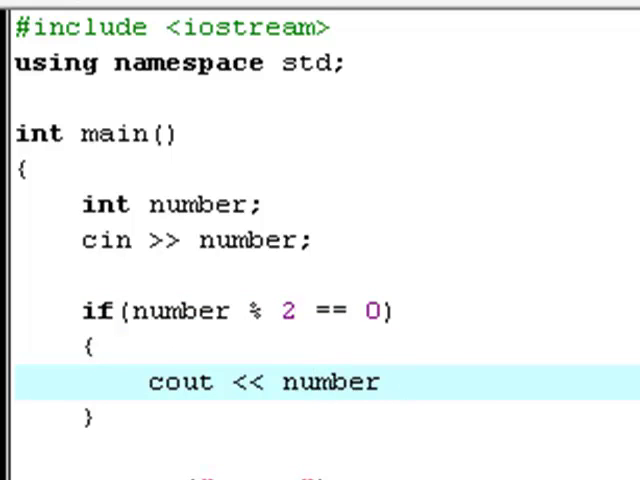
text(<< " is even" << endl;)
click(320, 450)
text(else)
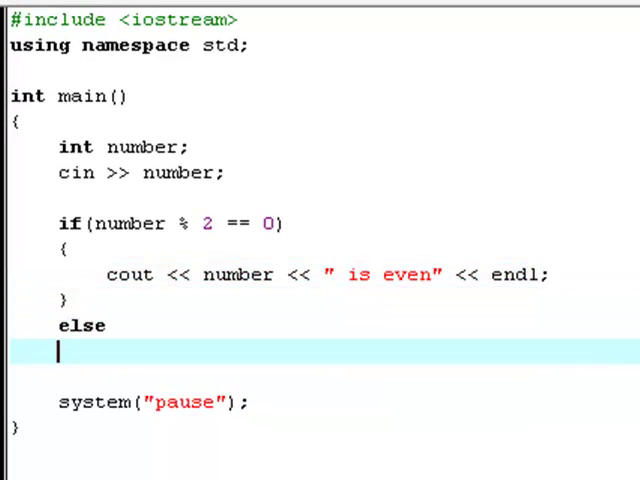
Step: Add the else block printing number << " is odd" << endl;
text({)
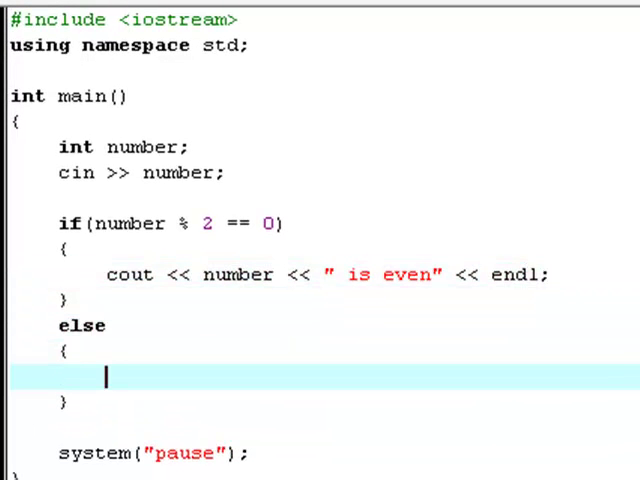
text(cout << number)
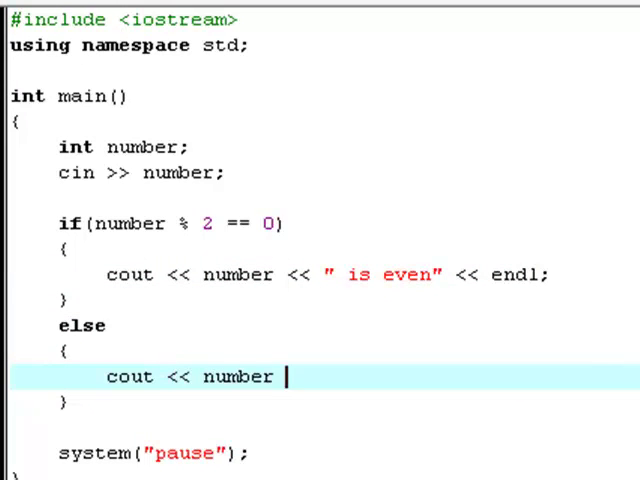
text(<<)
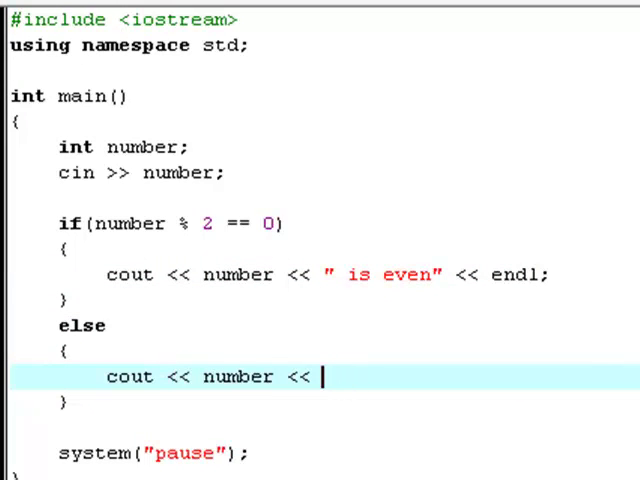
text(" is odd" << end)
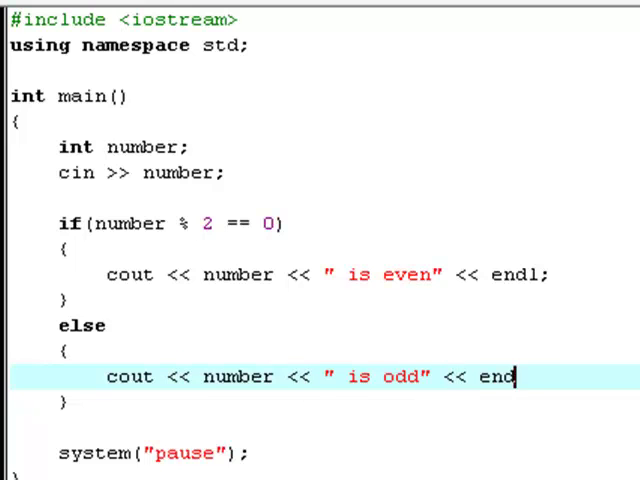
text(l;)
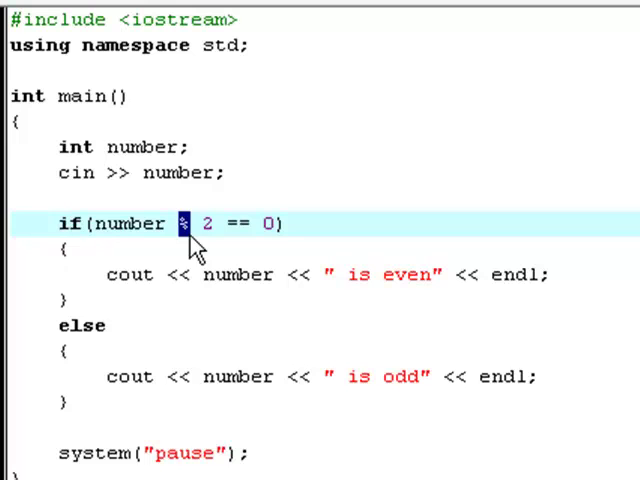
mouse_move(193, 195)
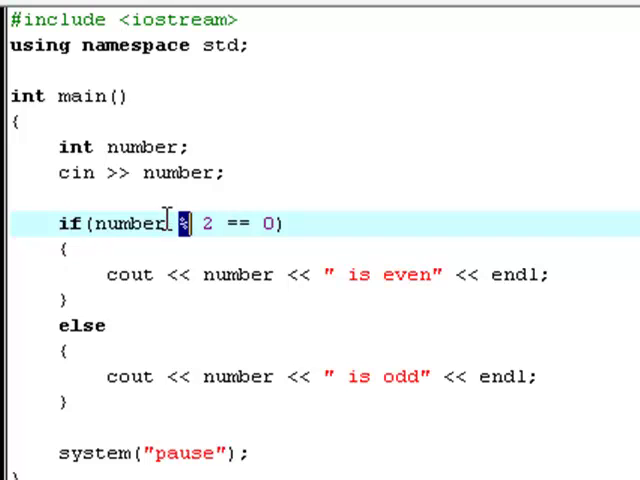
mouse_move(165, 224)
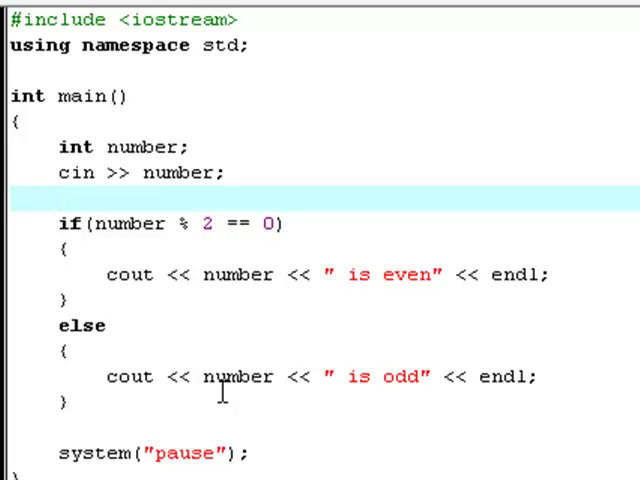
click(60, 197)
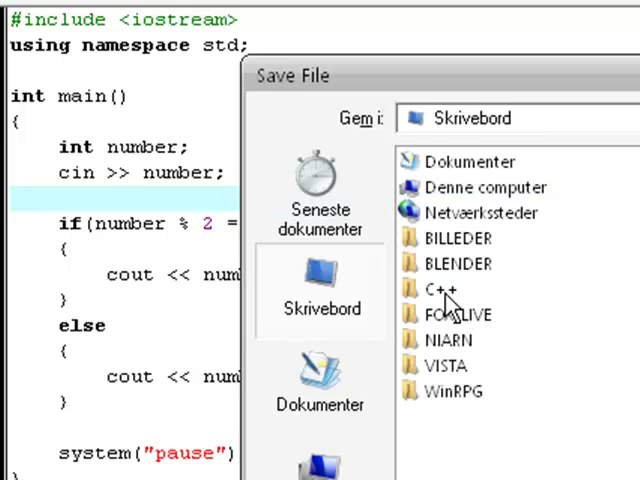
Step: Save the program as Modulus_Operator in the C++ folder
double_click(441, 289)
text(M)
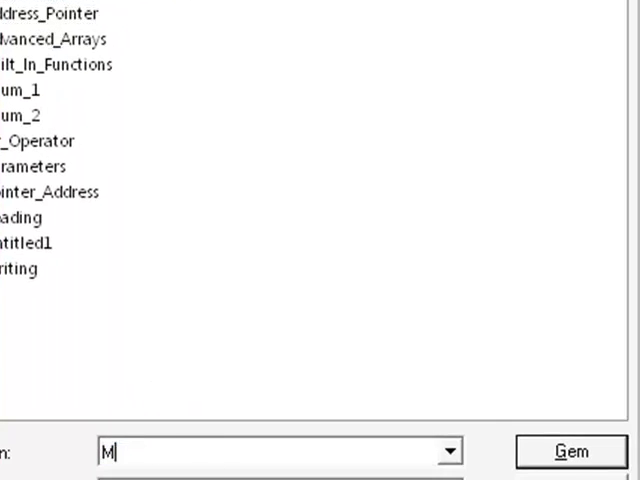
text(odulus_Operator)
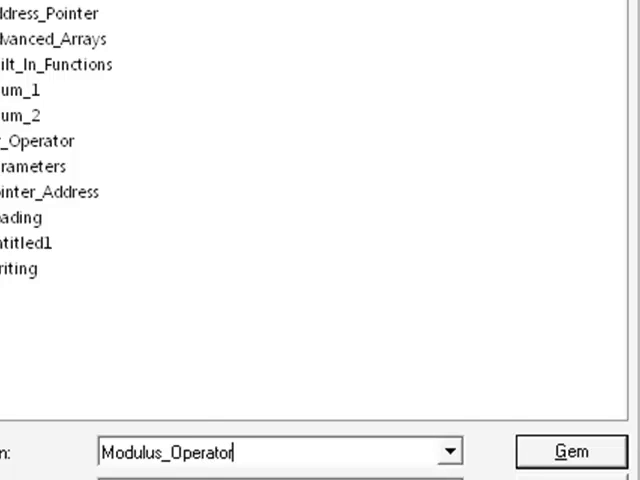
click(569, 452)
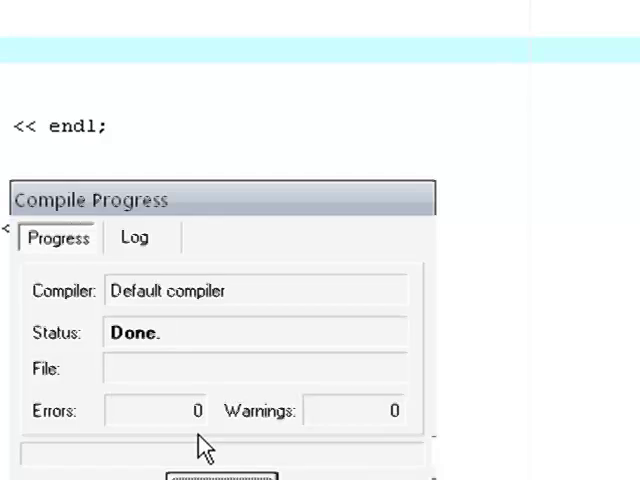
Step: Compile the even/odd program with 0 errors and close the compile report
click(220, 479)
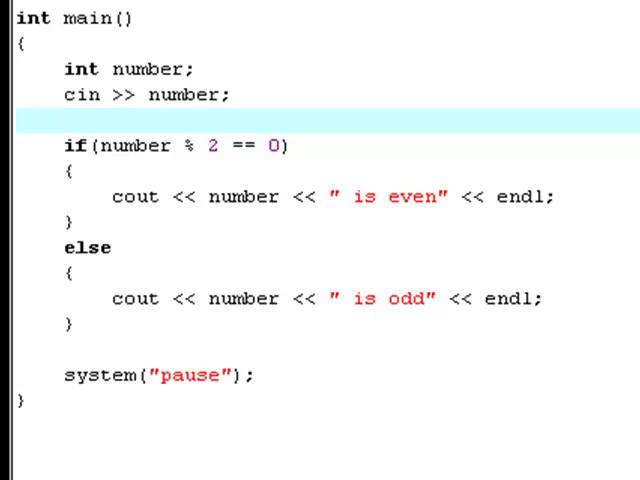
click(64, 120)
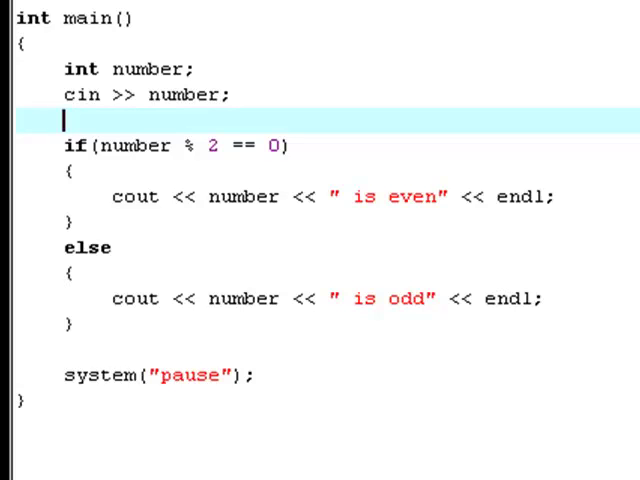